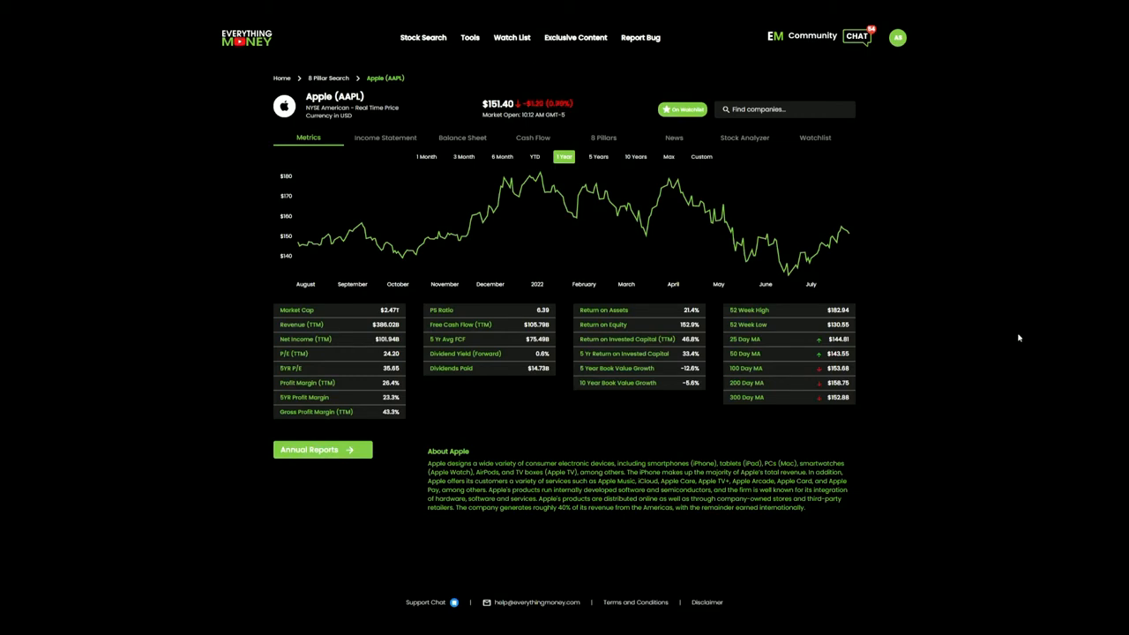
pyautogui.moveTo(332, 132)
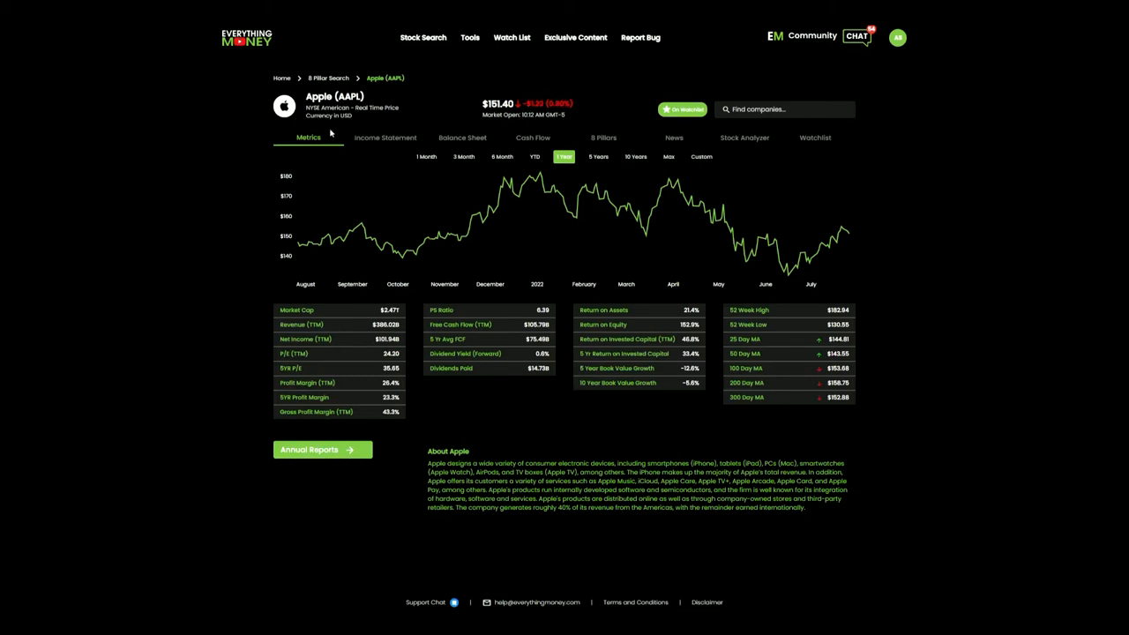
pyautogui.moveTo(349, 185)
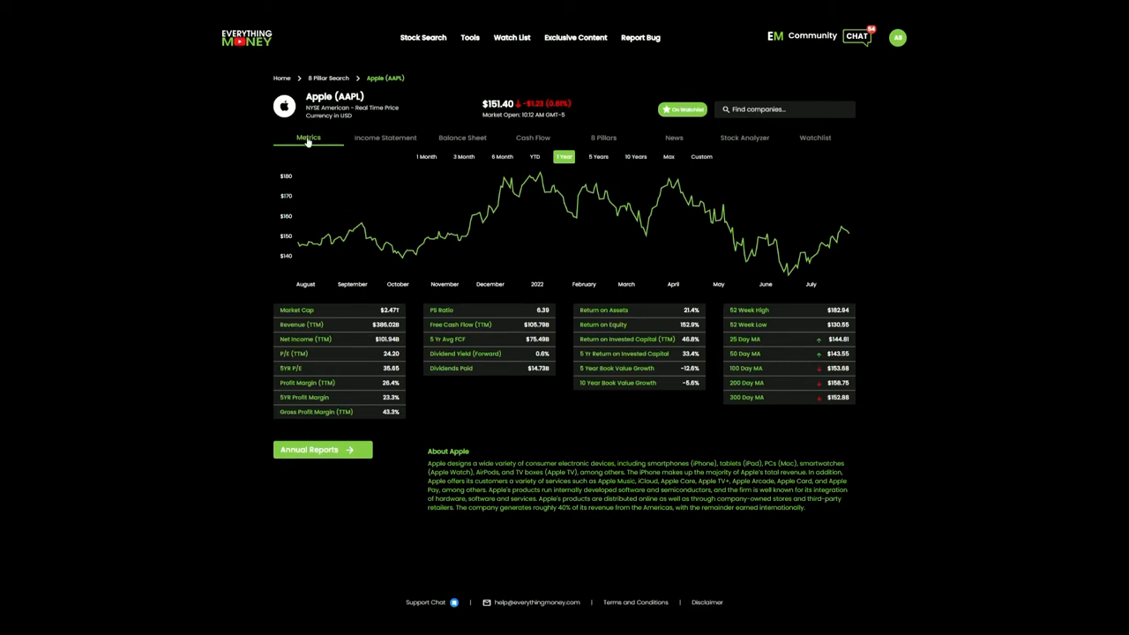
pyautogui.moveTo(406, 310)
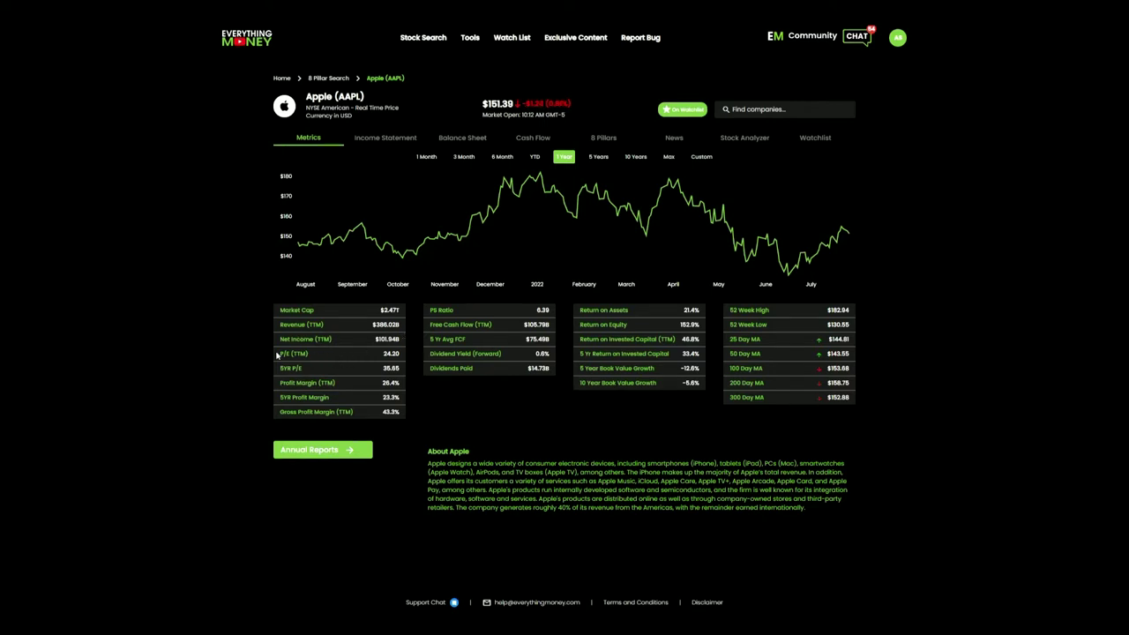
pyautogui.moveTo(409, 350)
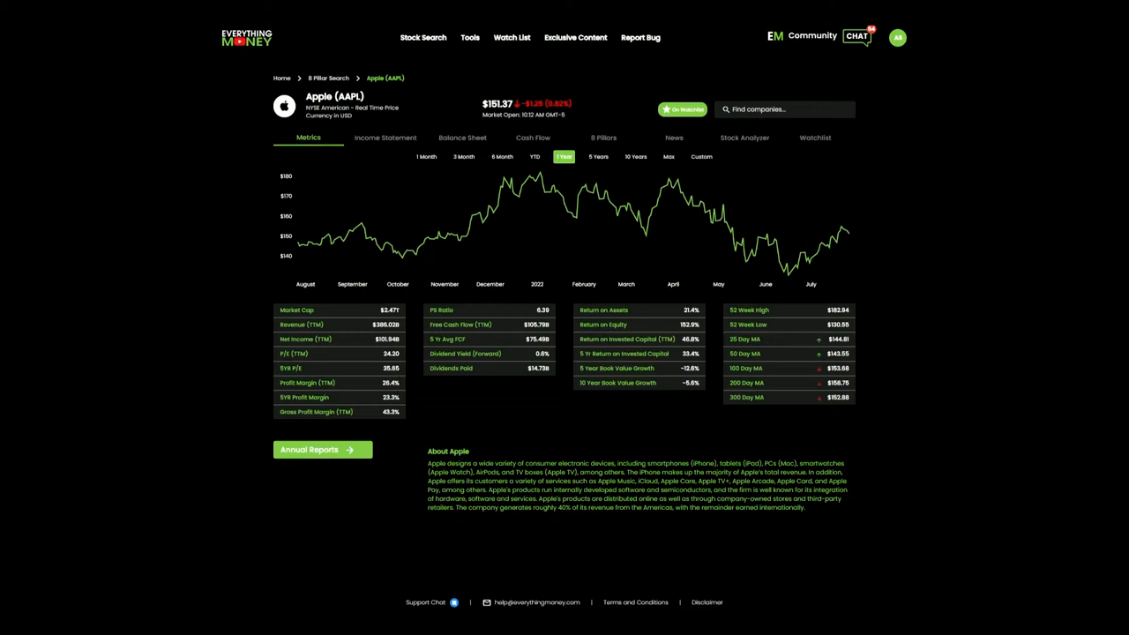
pyautogui.moveTo(360, 415)
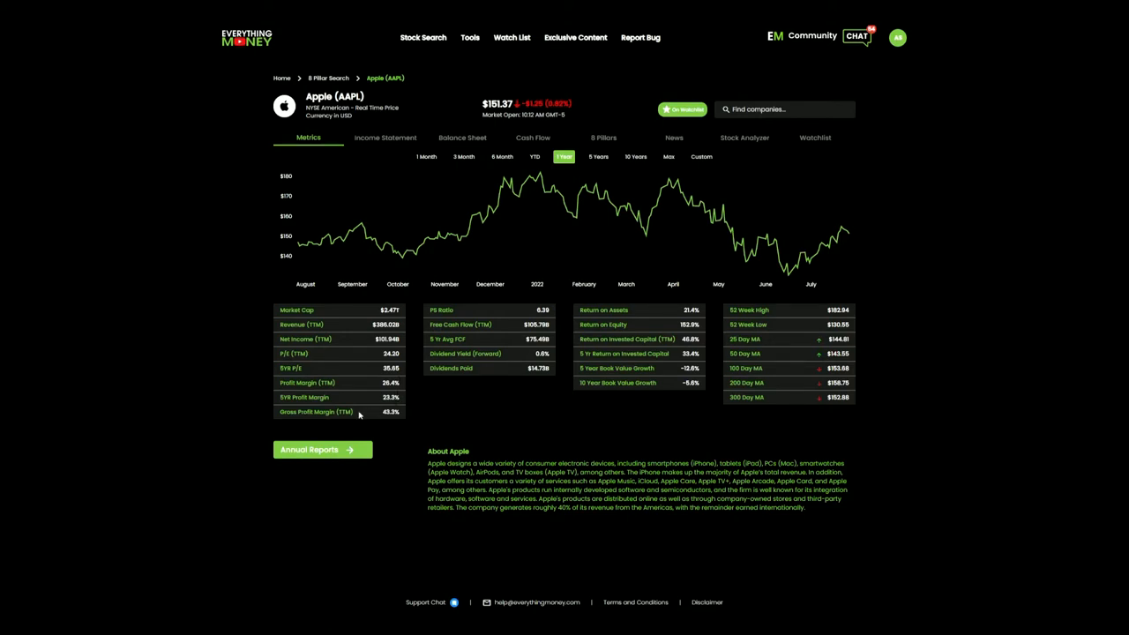
pyautogui.moveTo(483, 335)
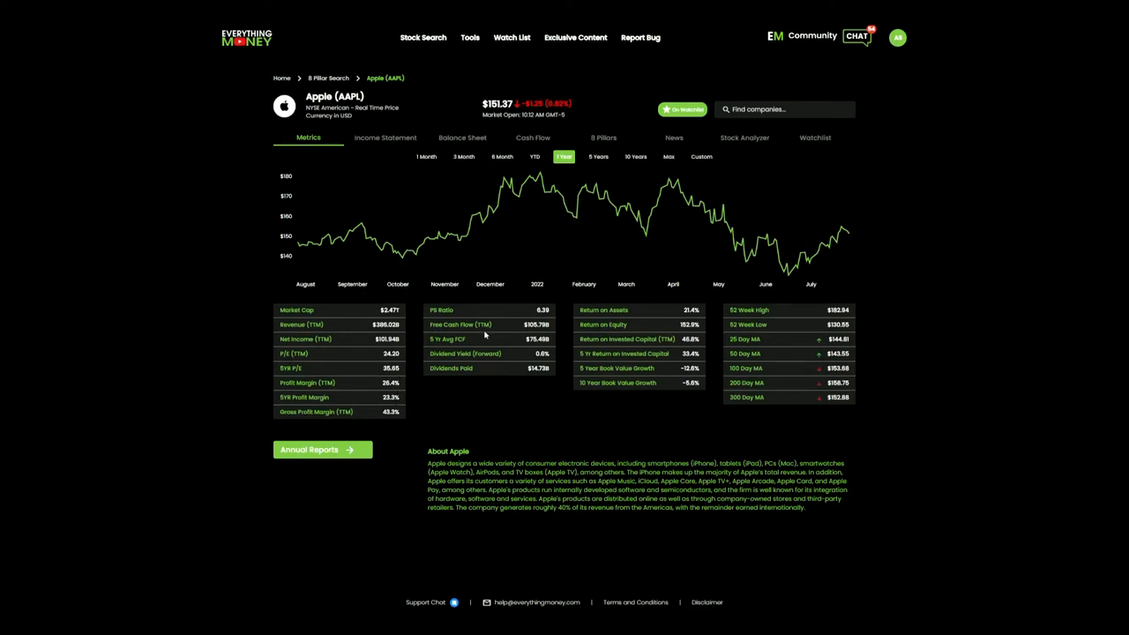
pyautogui.moveTo(554, 314)
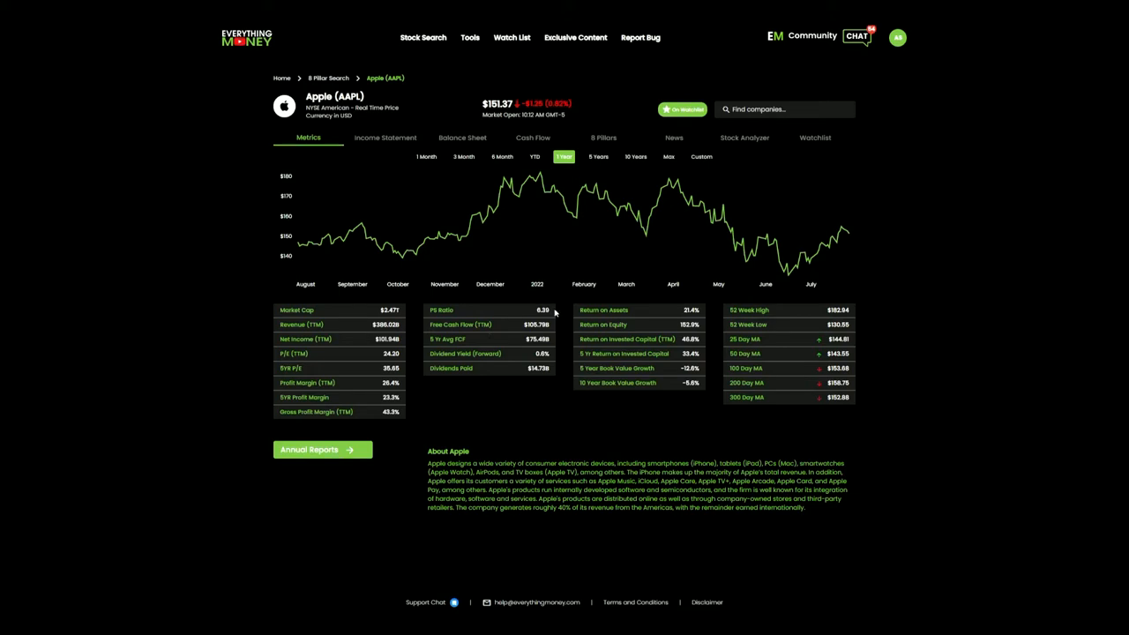
pyautogui.moveTo(554, 314)
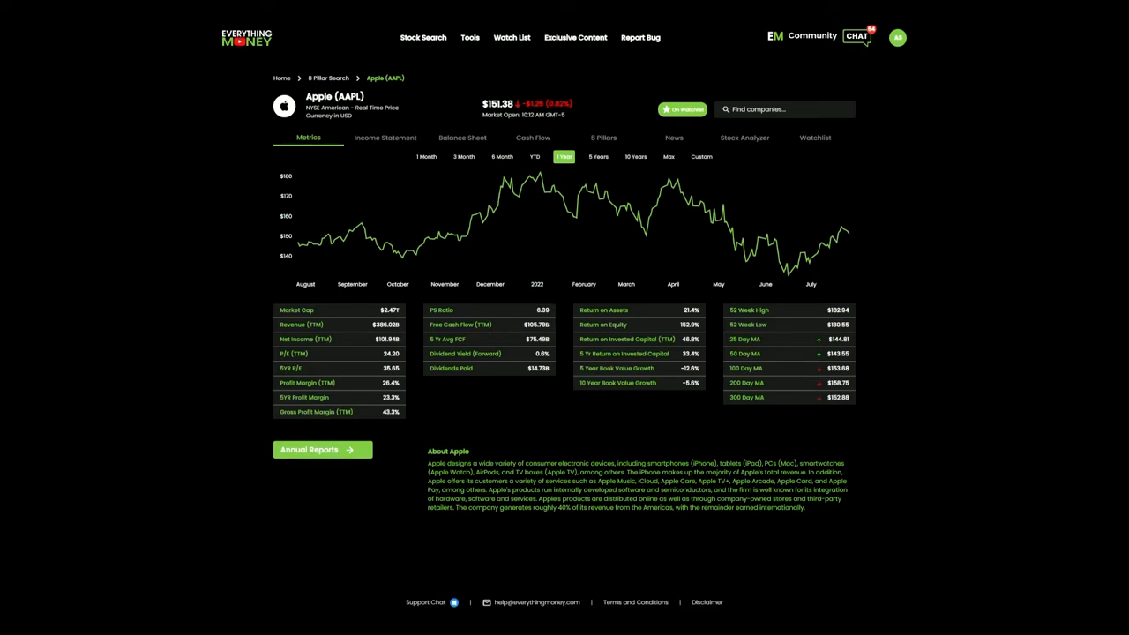
pyautogui.moveTo(578, 307)
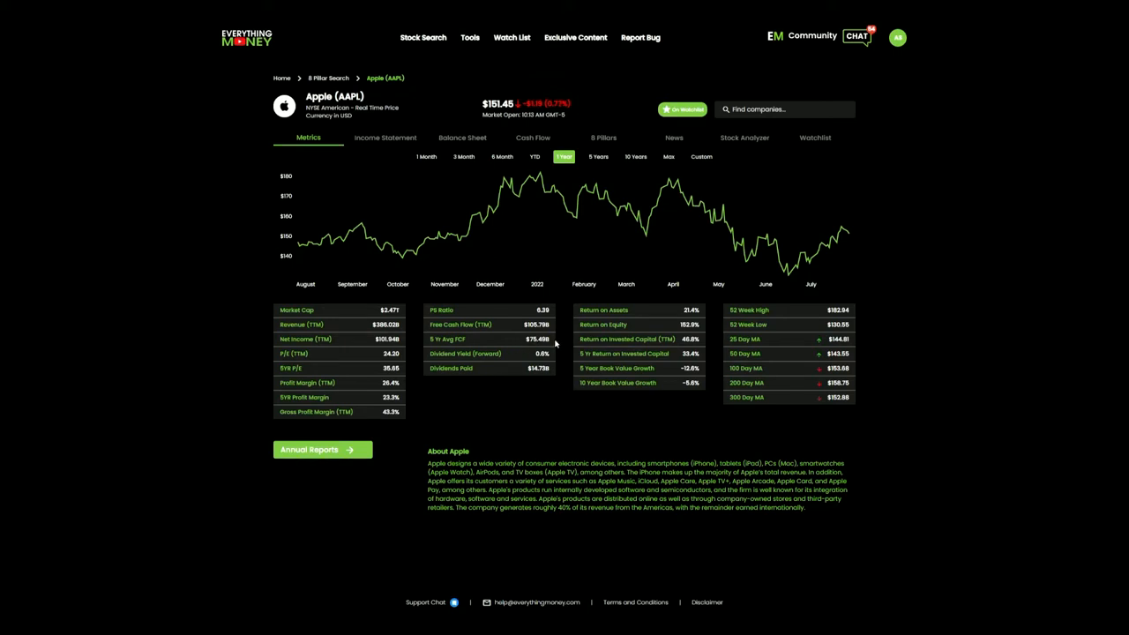
pyautogui.moveTo(530, 363)
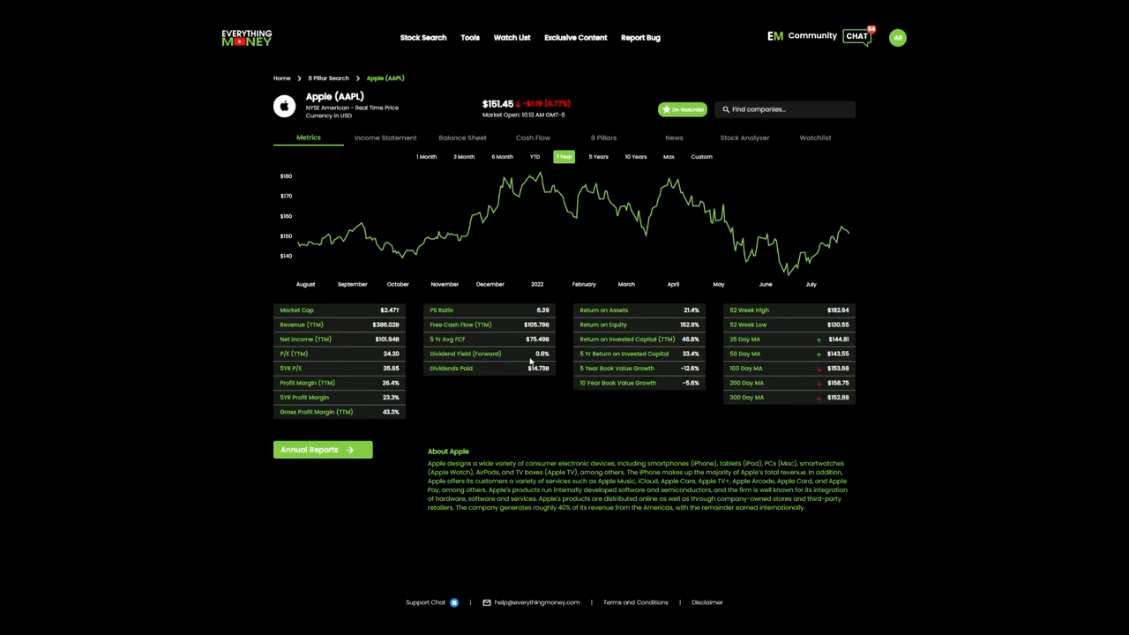
pyautogui.moveTo(561, 344)
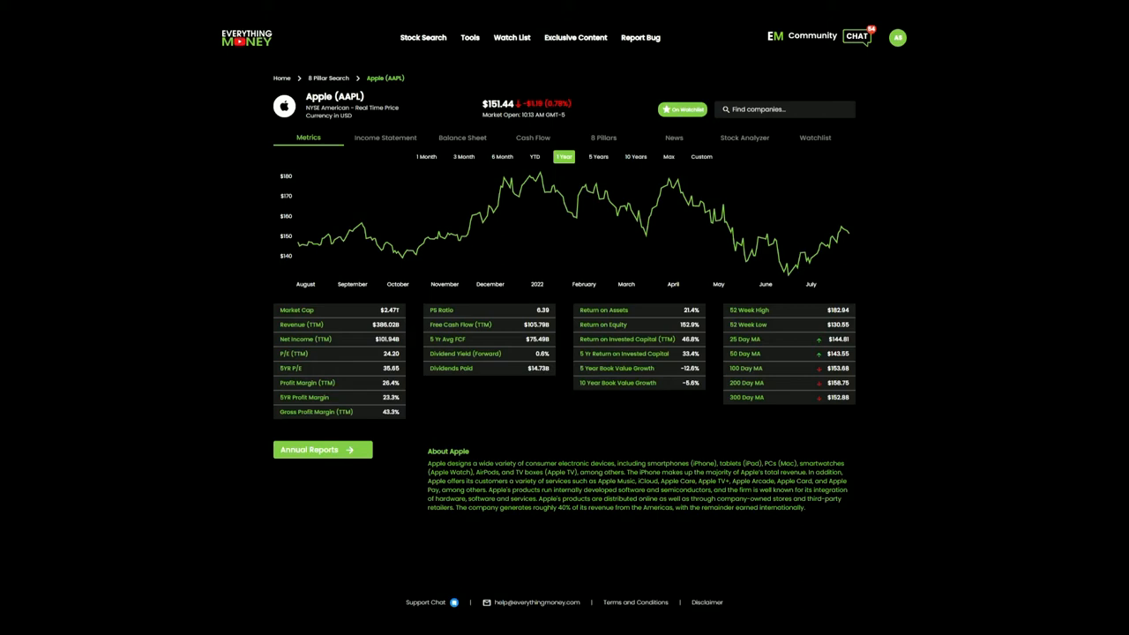
pyautogui.moveTo(632, 275)
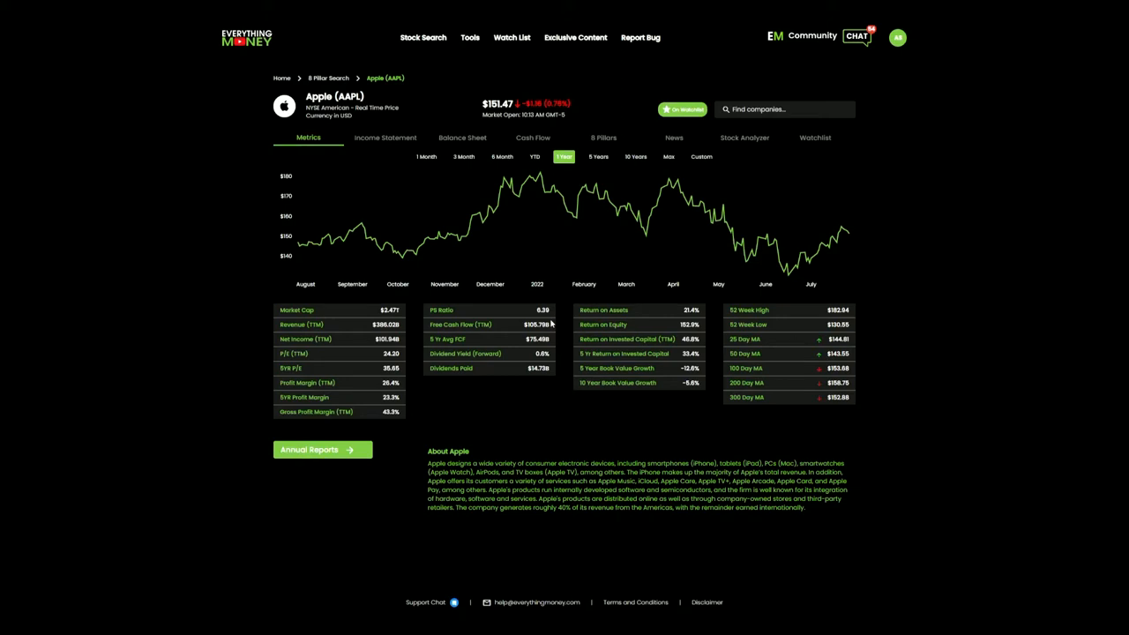
pyautogui.moveTo(547, 303)
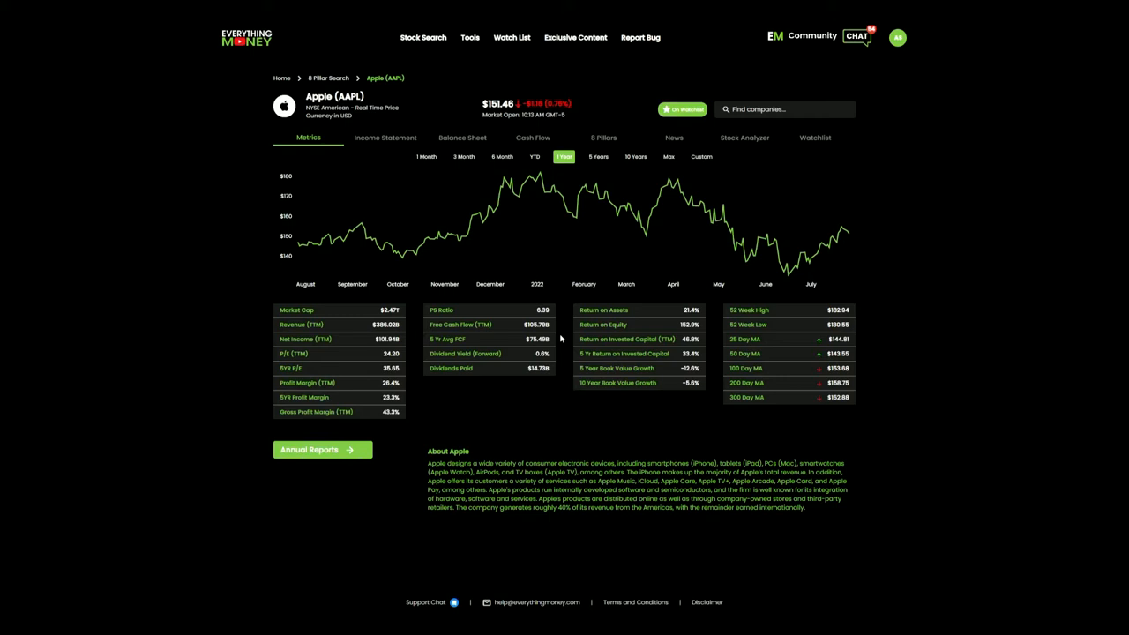
pyautogui.moveTo(692, 286)
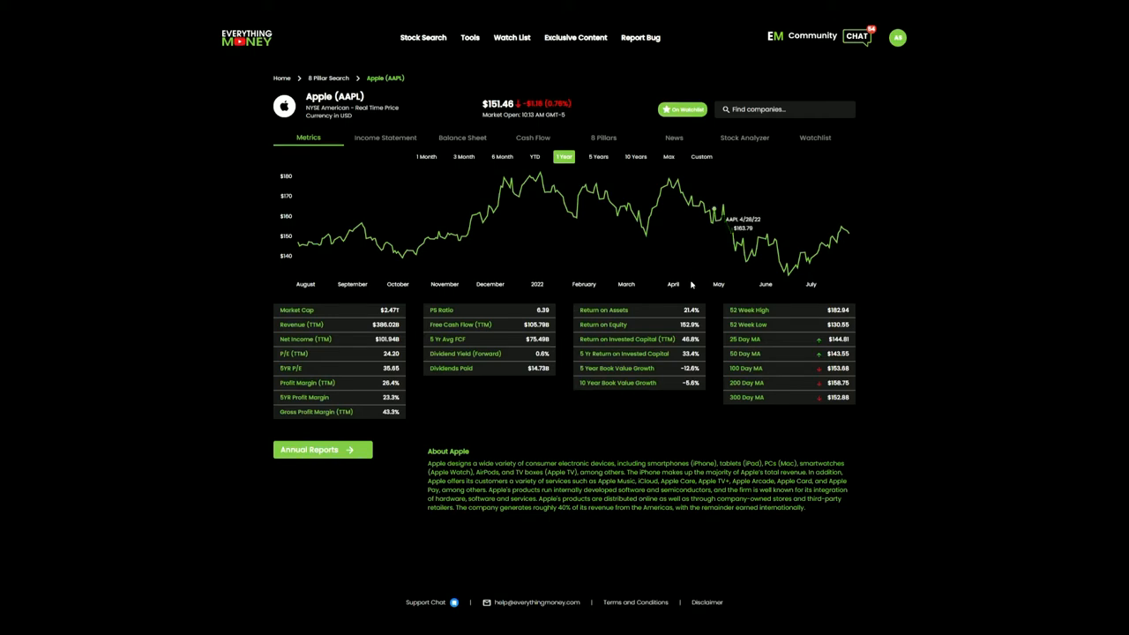
pyautogui.moveTo(692, 285)
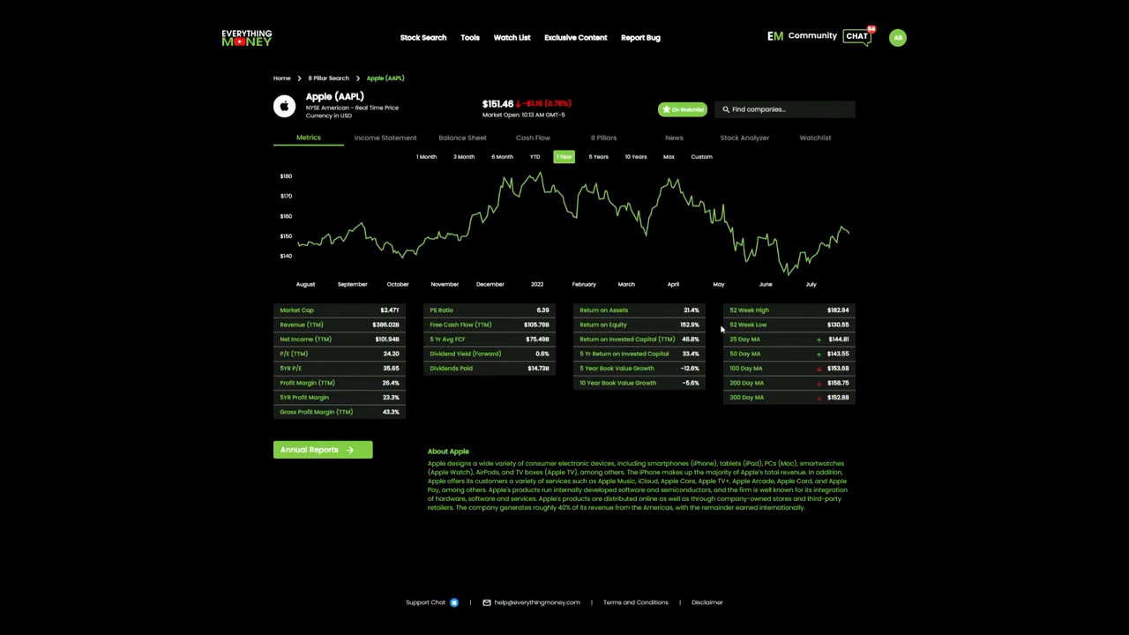
pyautogui.moveTo(721, 329)
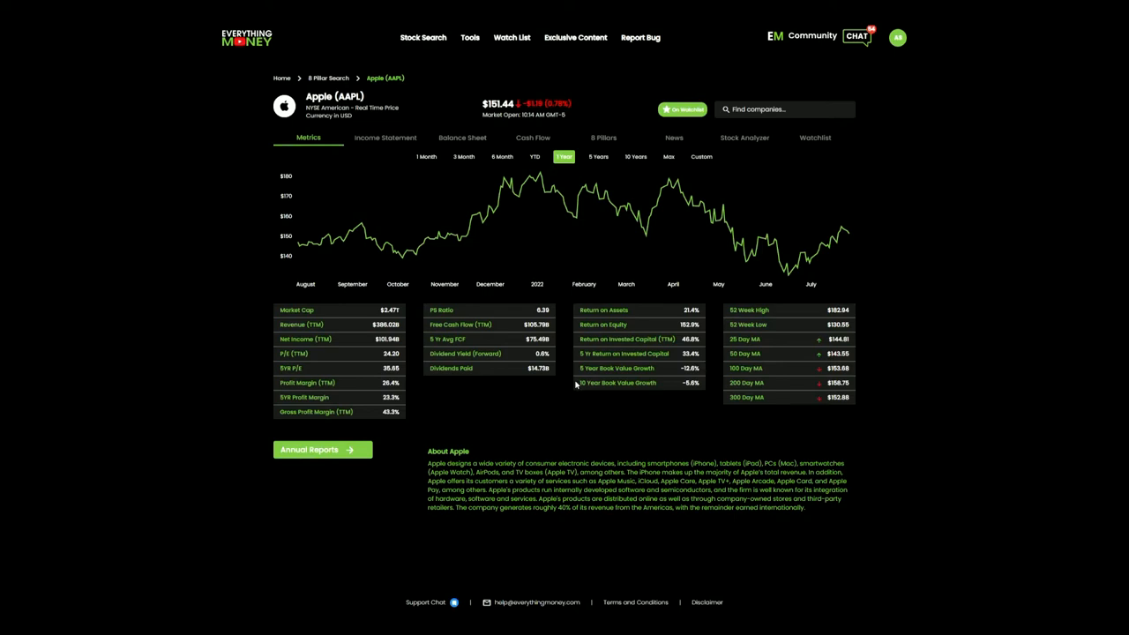
# Review Apple's 8 Pillars checklist, then bring up its income statement figures
pyautogui.click(603, 138)
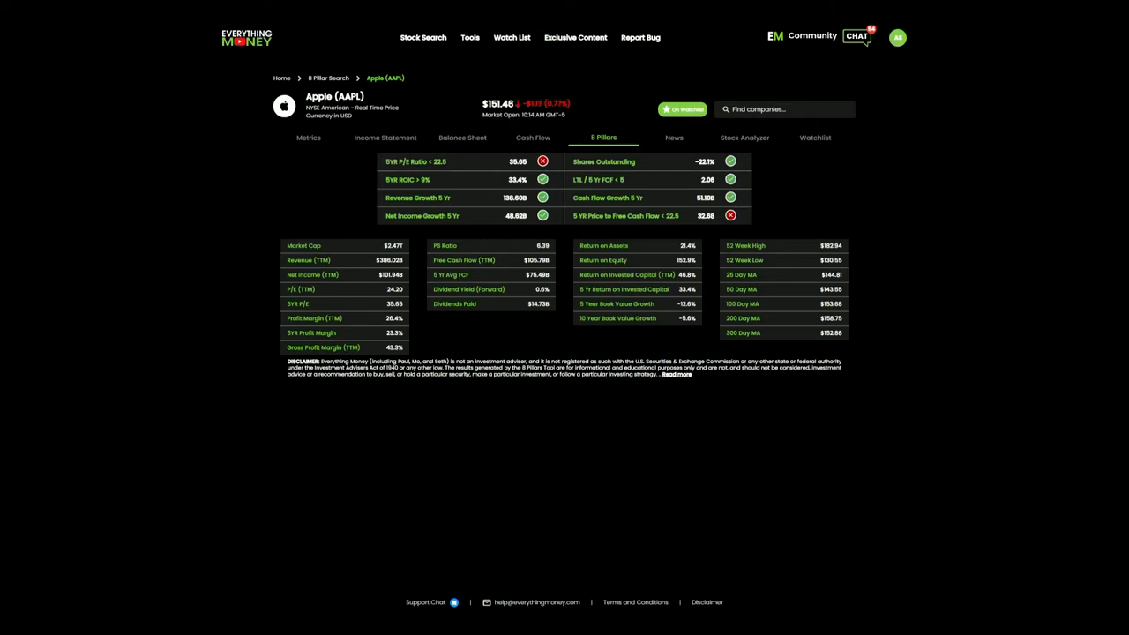
pyautogui.moveTo(575, 349)
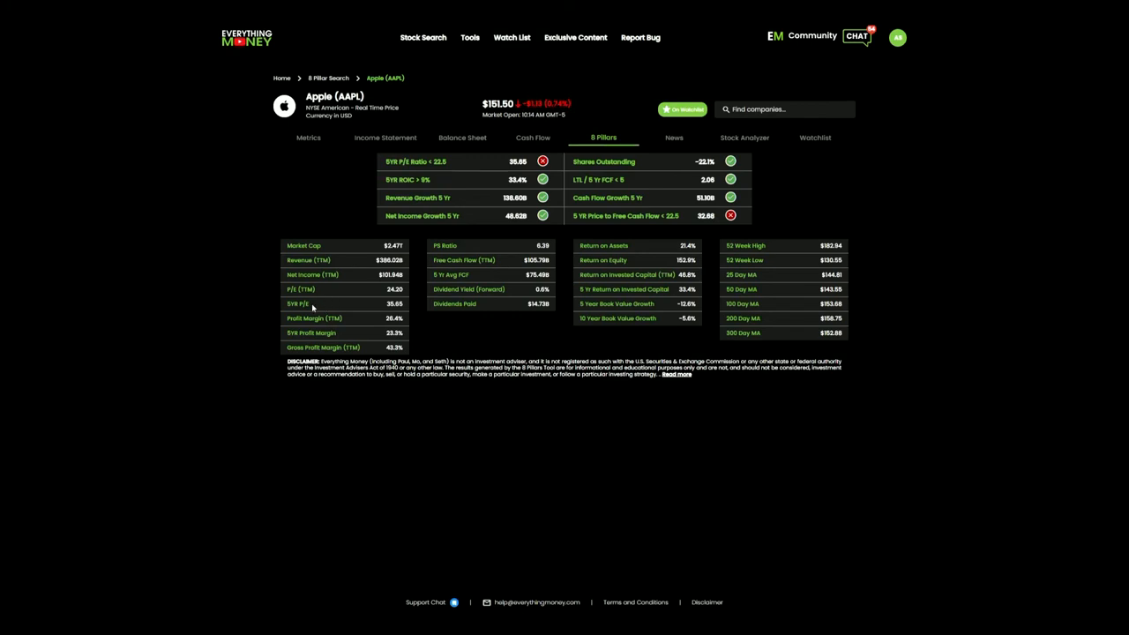
pyautogui.moveTo(370, 302)
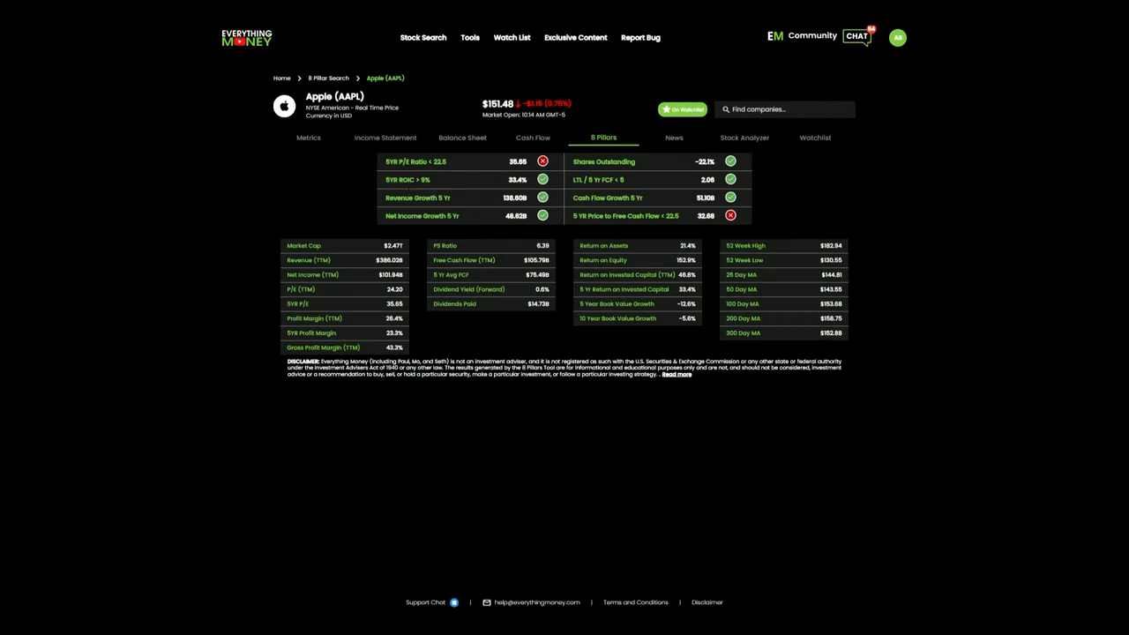
pyautogui.moveTo(568, 205)
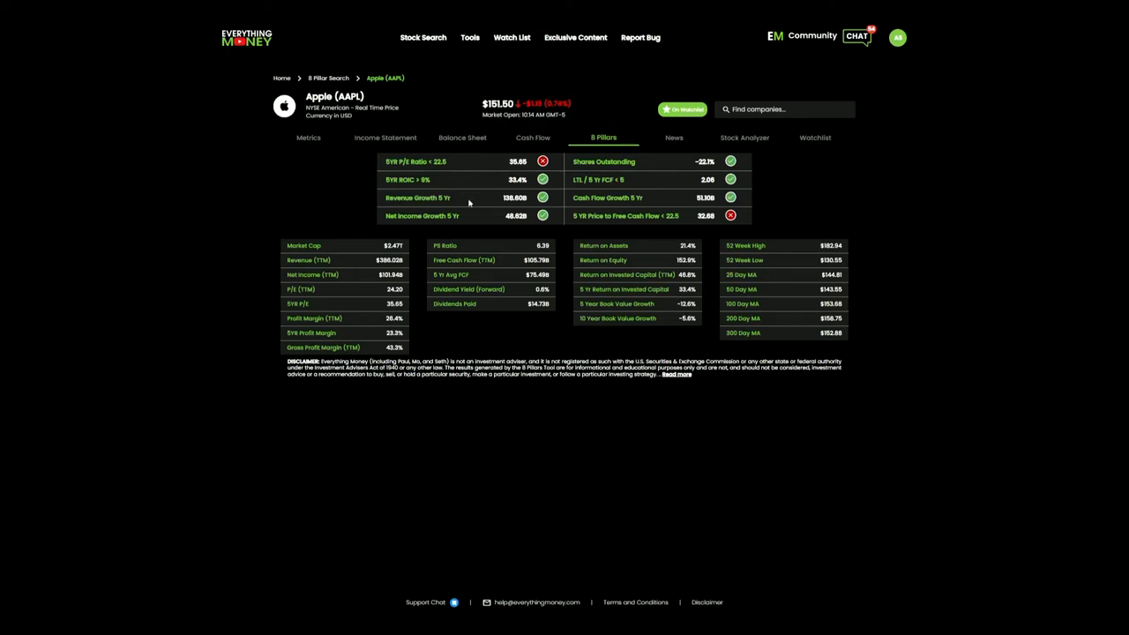
pyautogui.click(383, 138)
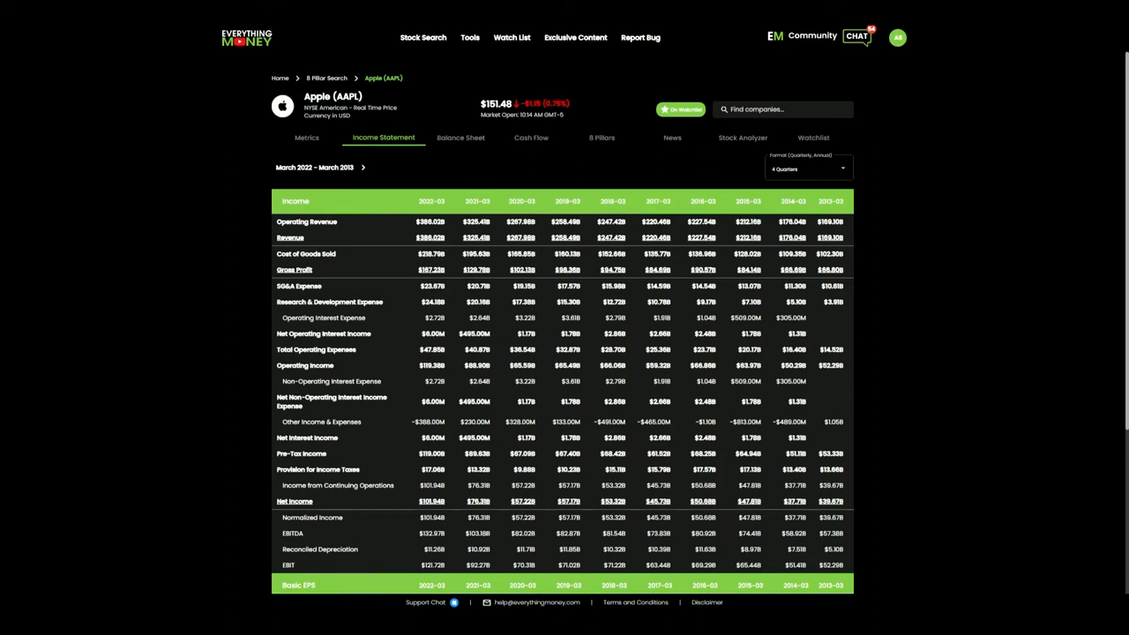
# Switch between Apple's income statement and 8 Pillars views, scrolling back up the figures
pyautogui.click(601, 138)
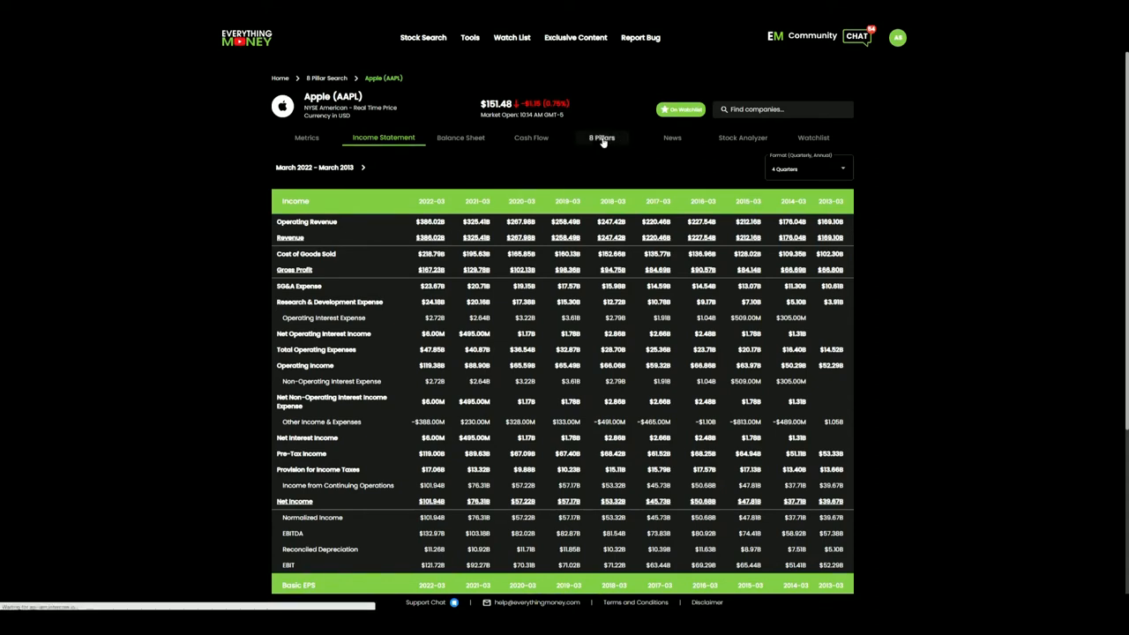
pyautogui.click(603, 138)
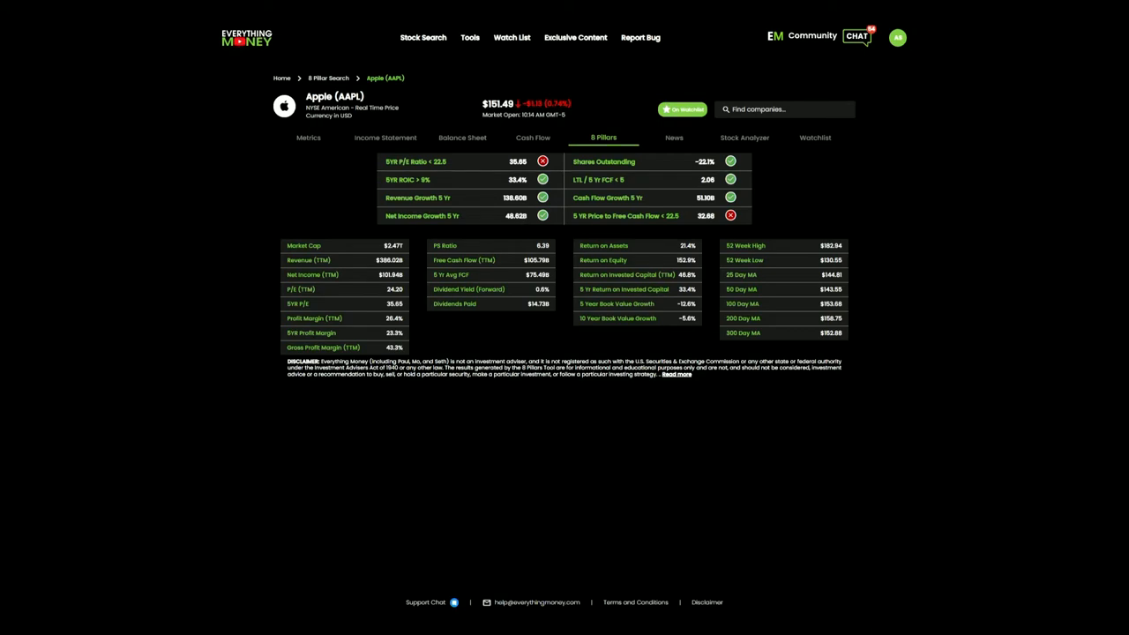
pyautogui.click(385, 137)
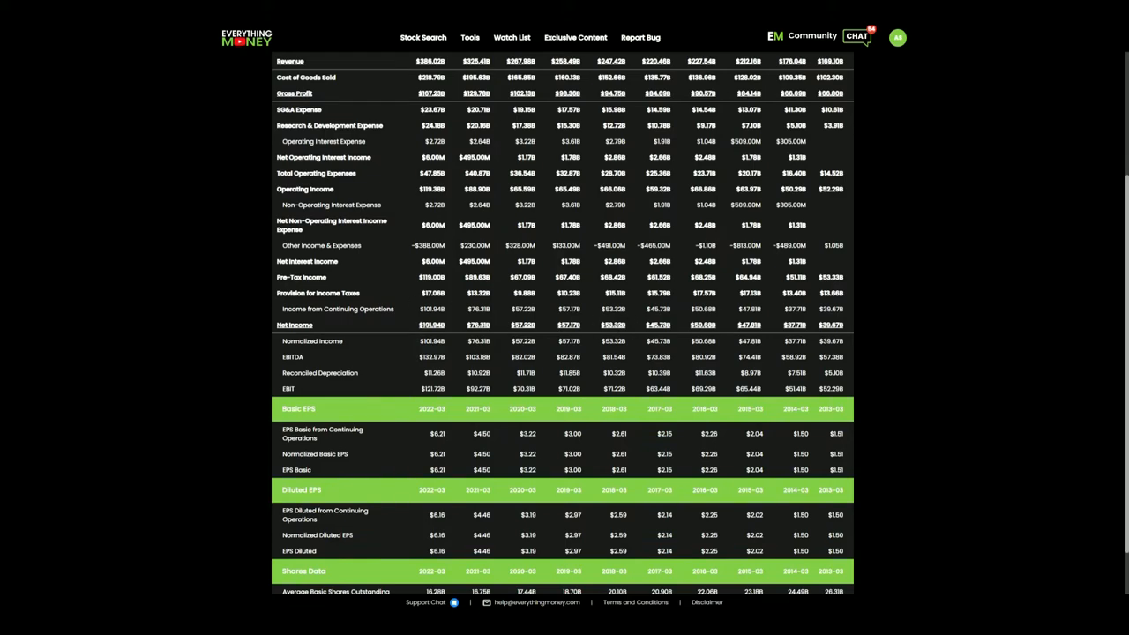
pyautogui.scroll(3)
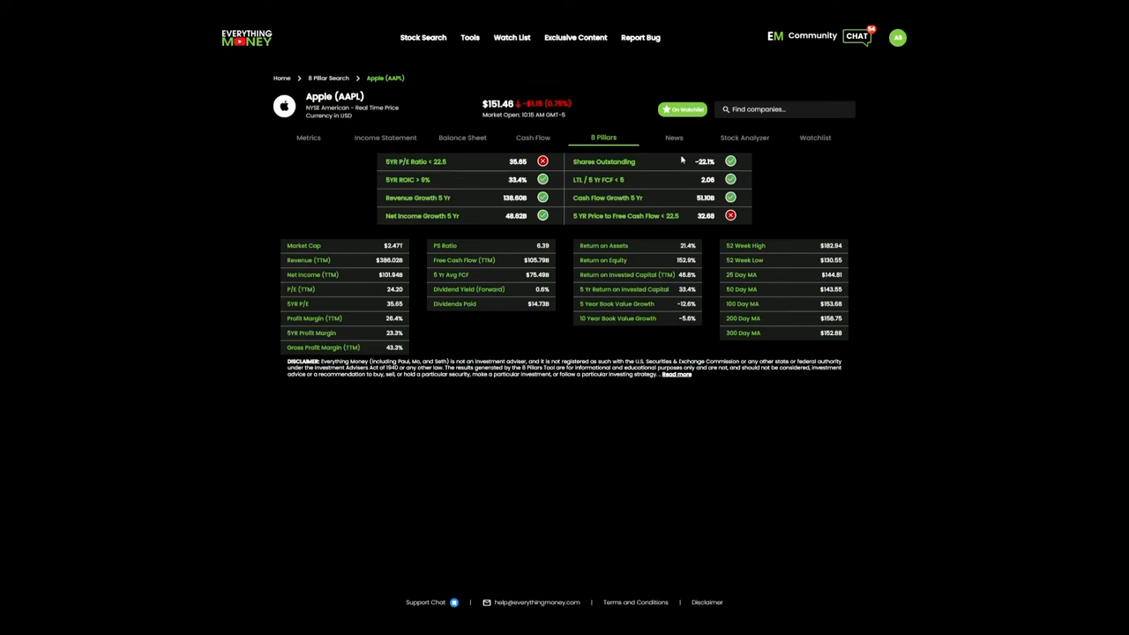
pyautogui.moveTo(706, 159)
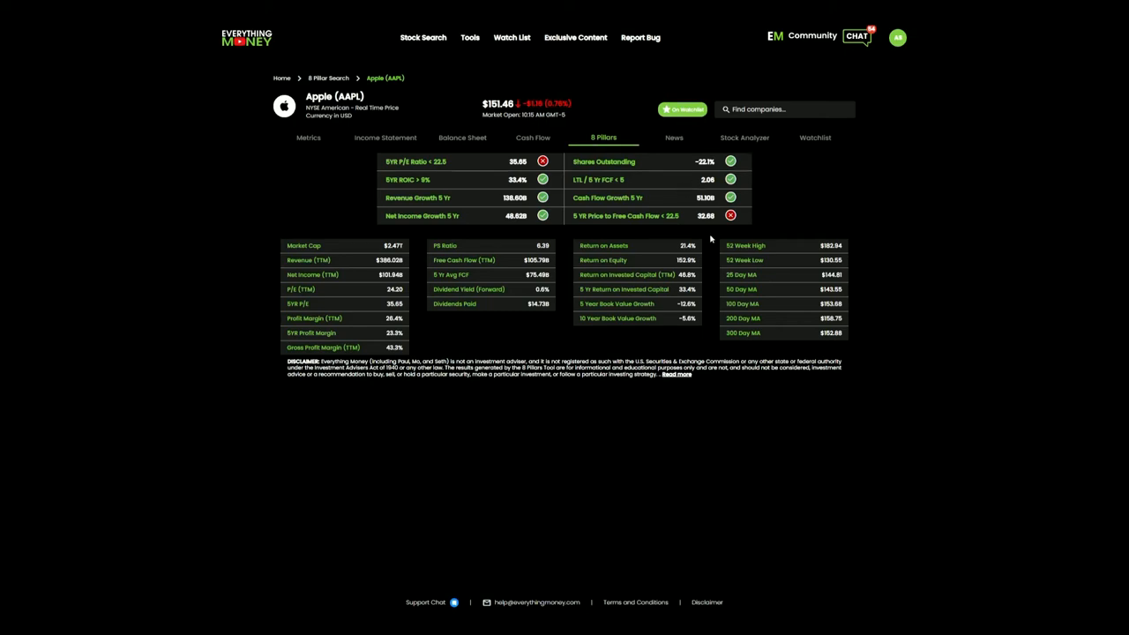
pyautogui.click(385, 138)
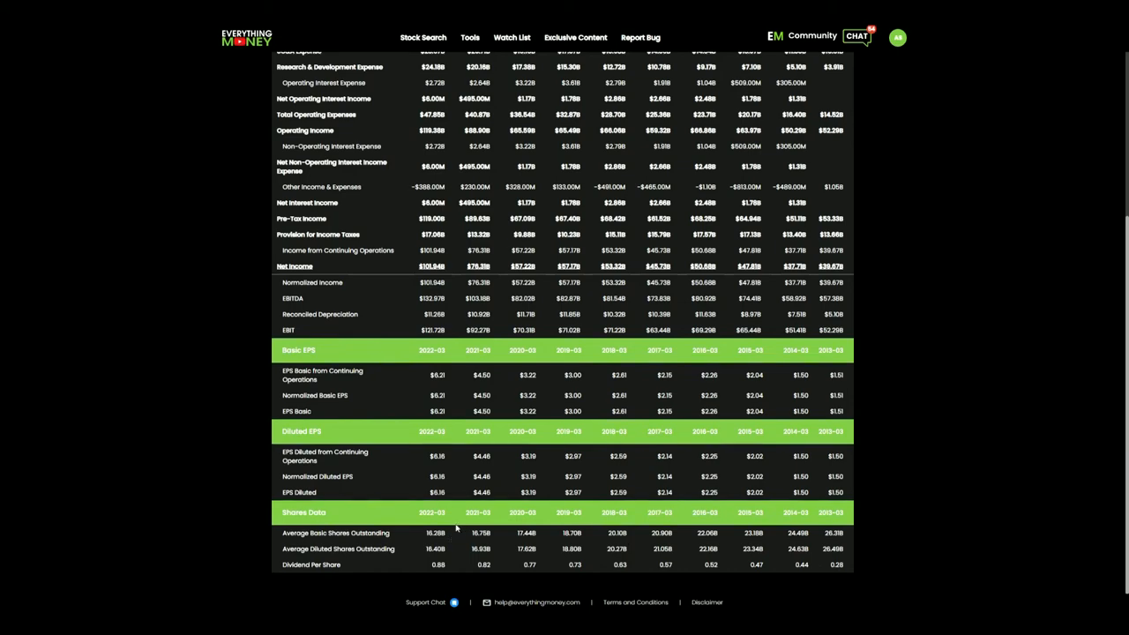
pyautogui.scroll(3)
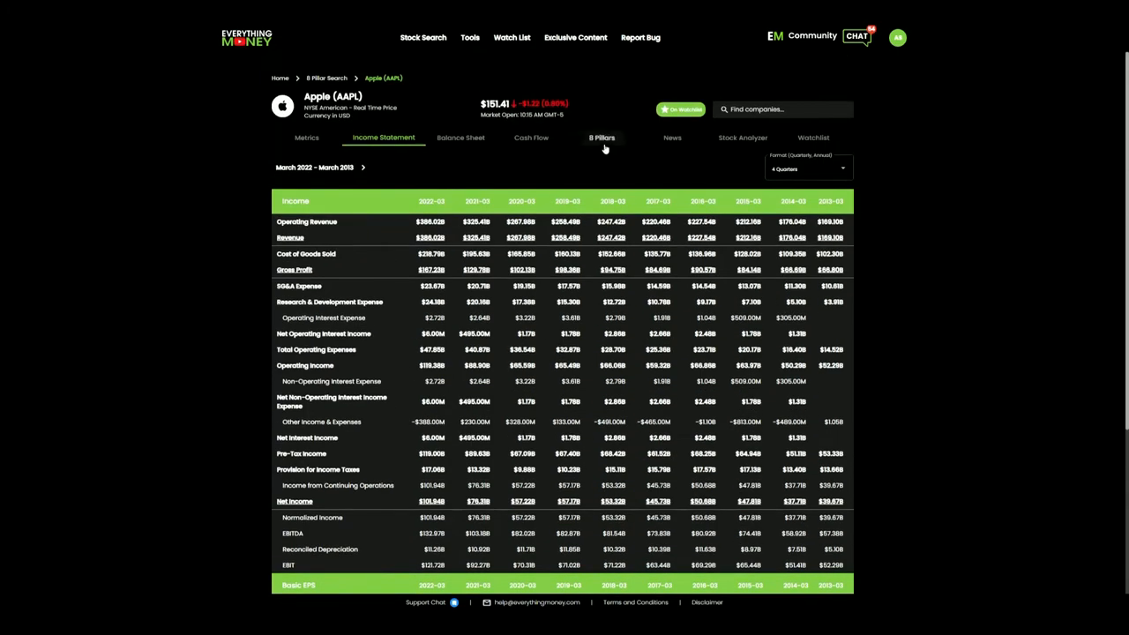
pyautogui.click(603, 137)
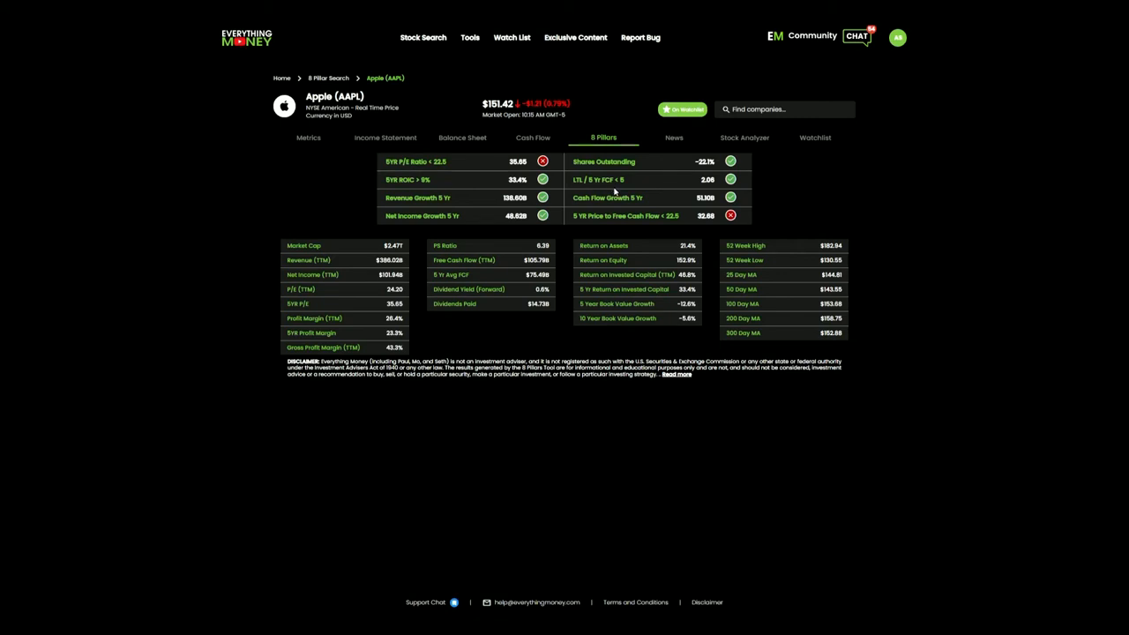
pyautogui.moveTo(613, 190)
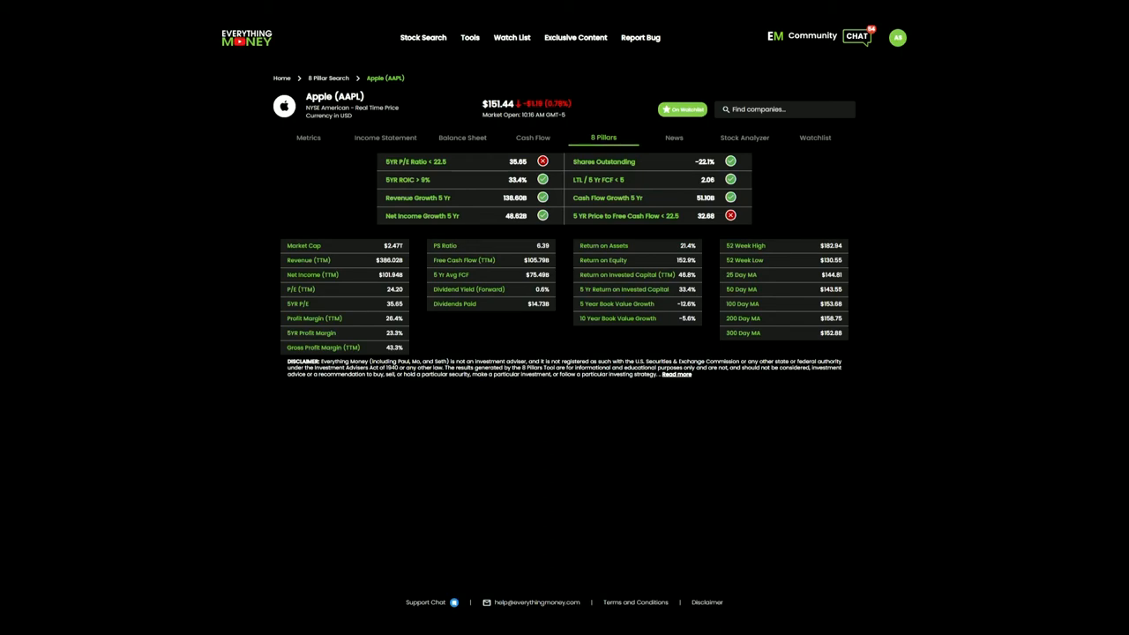
pyautogui.moveTo(462, 137)
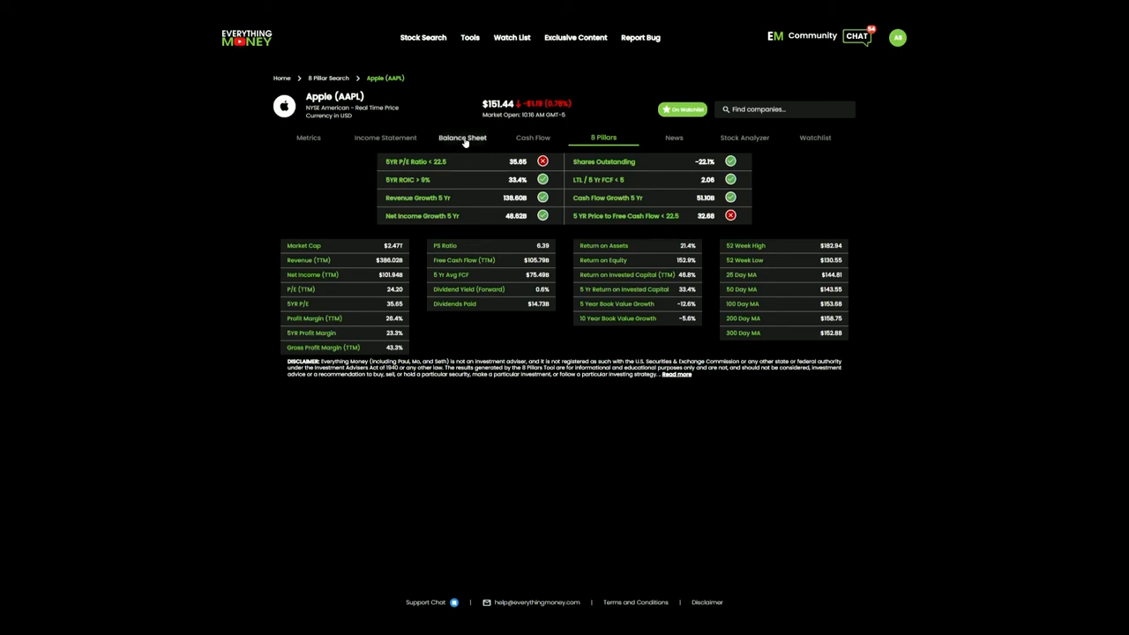
# Review Apple's balance sheet liabilities and equity, then return to the 8 Pillars overview
pyautogui.click(462, 138)
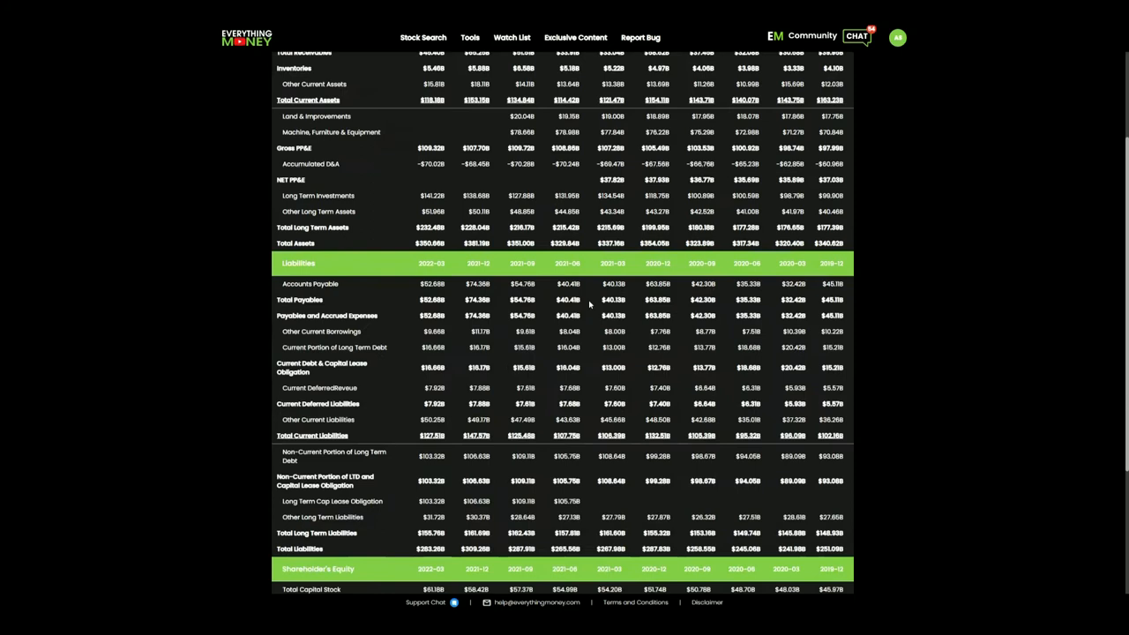
pyautogui.scroll(-3)
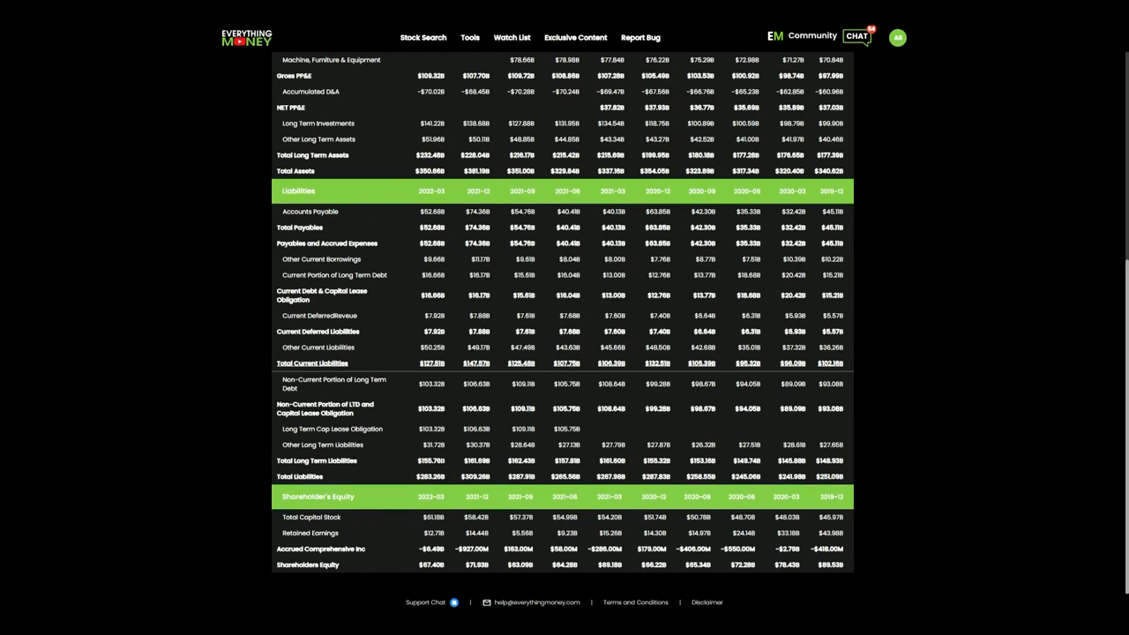
pyautogui.click(603, 137)
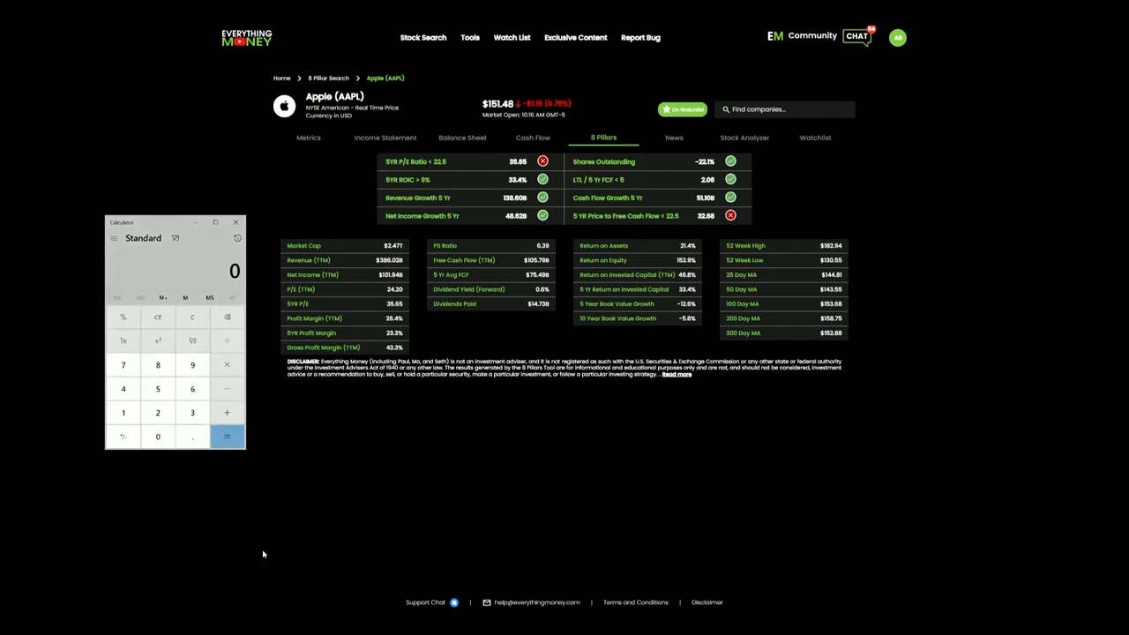
# Work out 155 ÷ 75 ≈ 2.07 in the calculator beside the 8 Pillars overview
pyautogui.click(159, 388)
pyautogui.write('155')
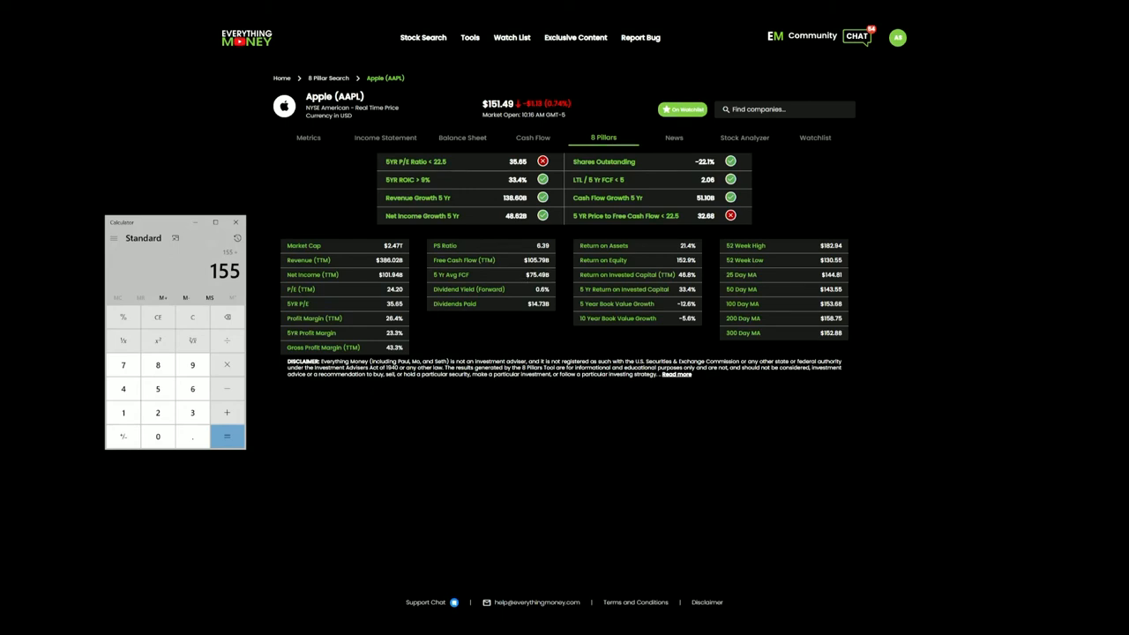
pyautogui.moveTo(123, 363)
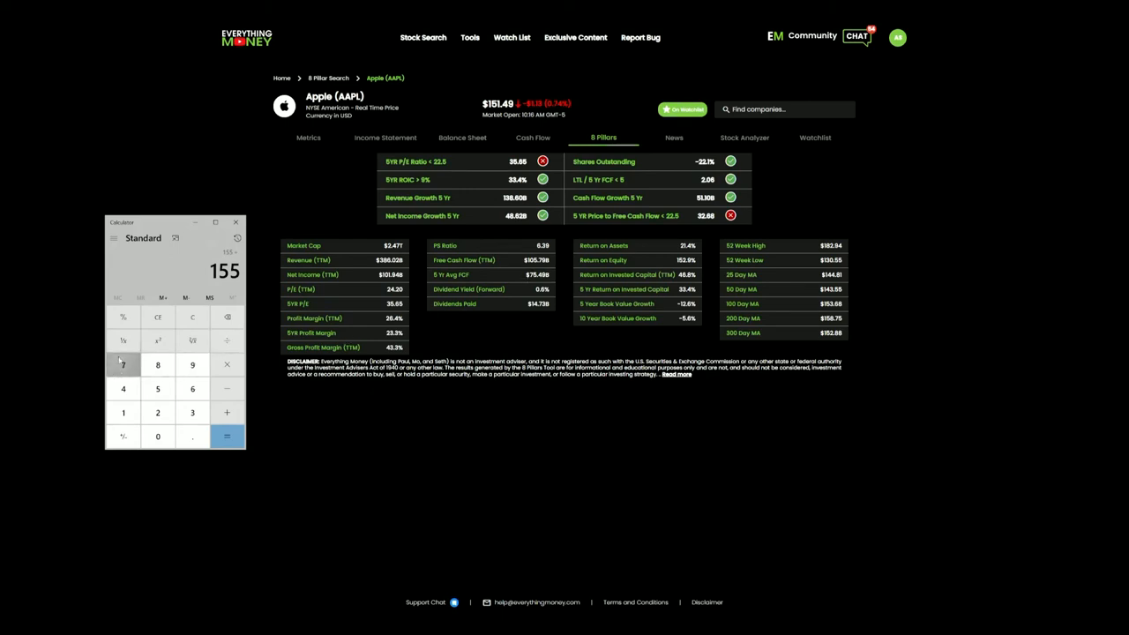
pyautogui.click(226, 436)
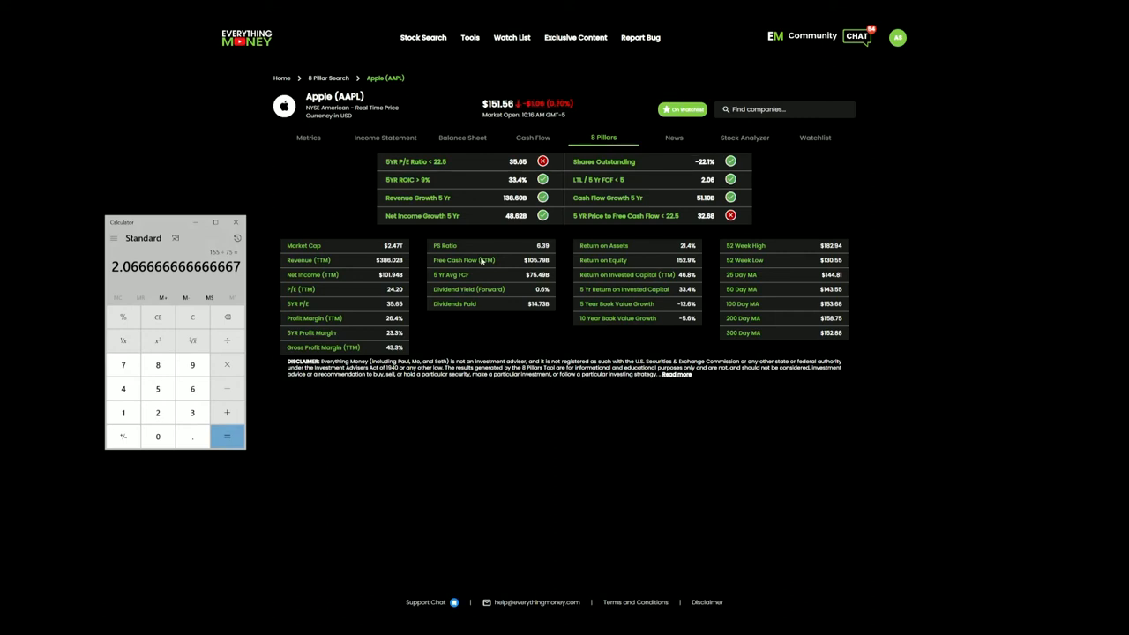
pyautogui.moveTo(557, 264)
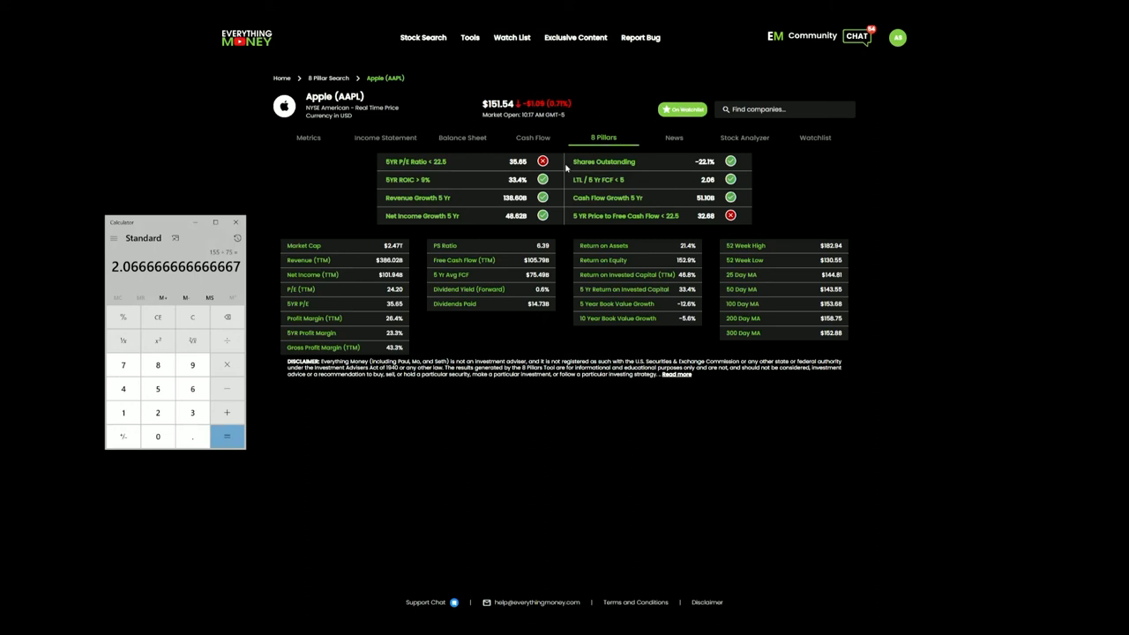
pyautogui.moveTo(804, 201)
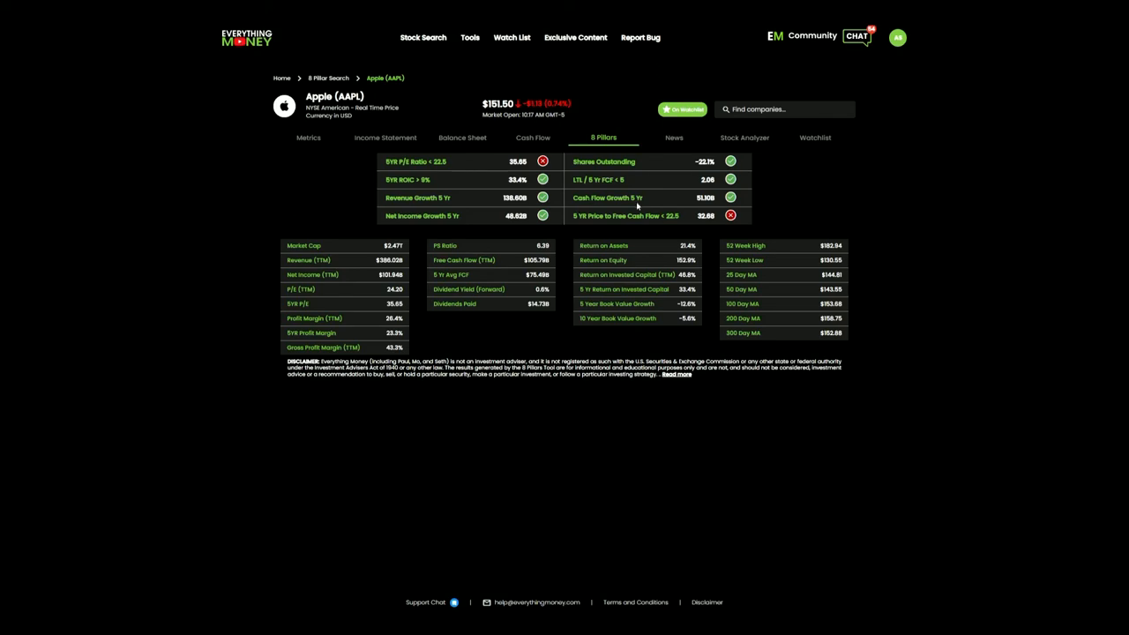
pyautogui.moveTo(533, 141)
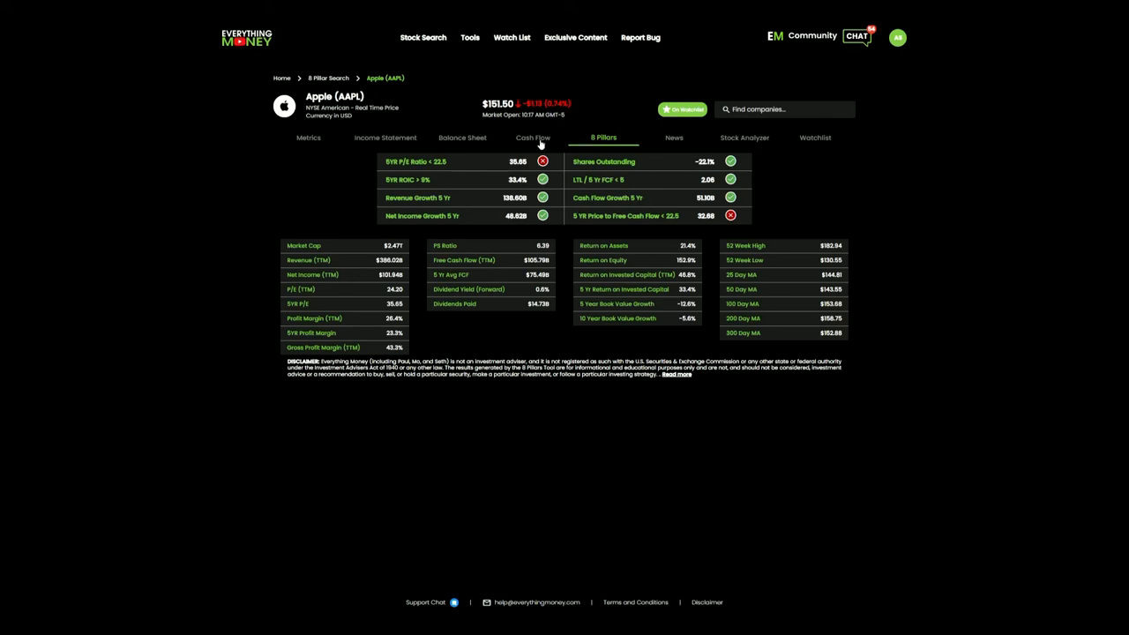
pyautogui.click(531, 138)
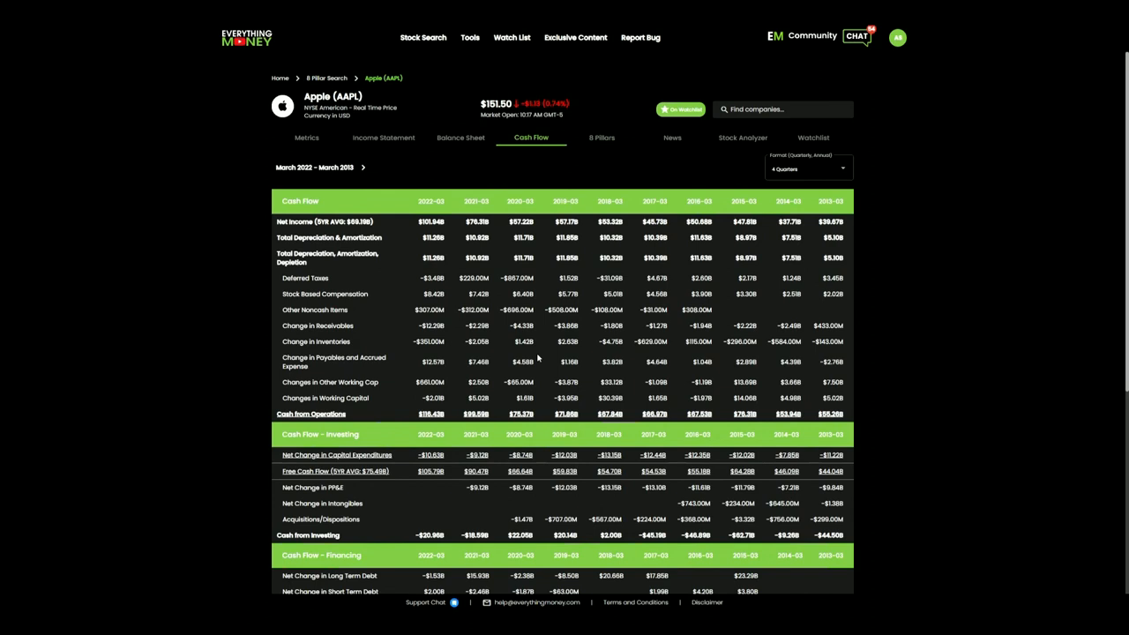
pyautogui.scroll(-3)
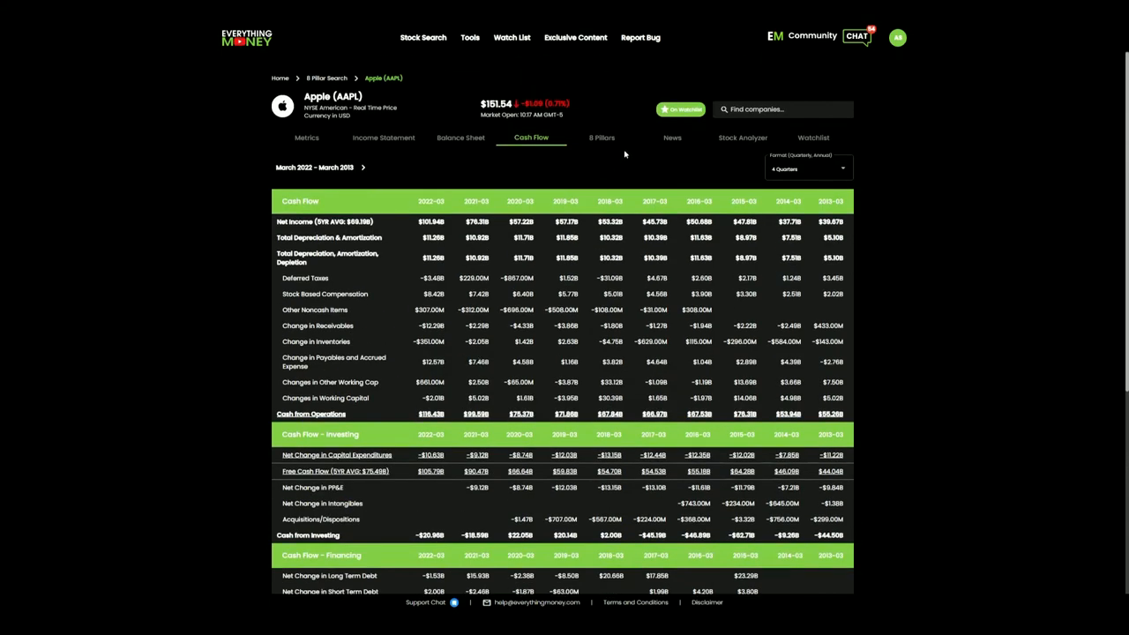
pyautogui.click(603, 138)
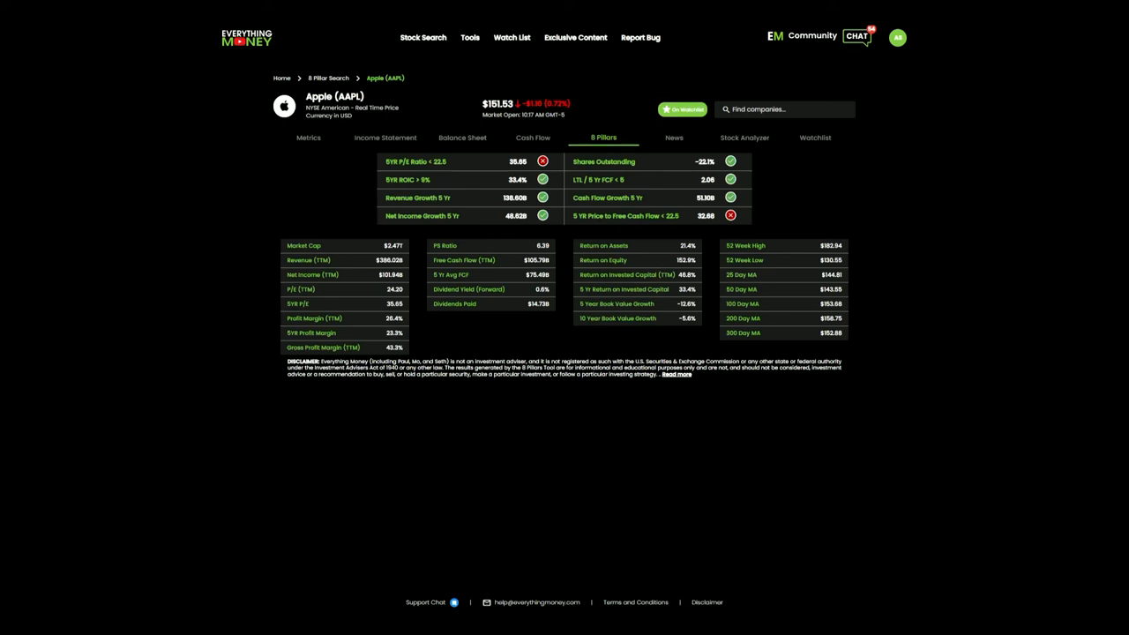
pyautogui.moveTo(666, 232)
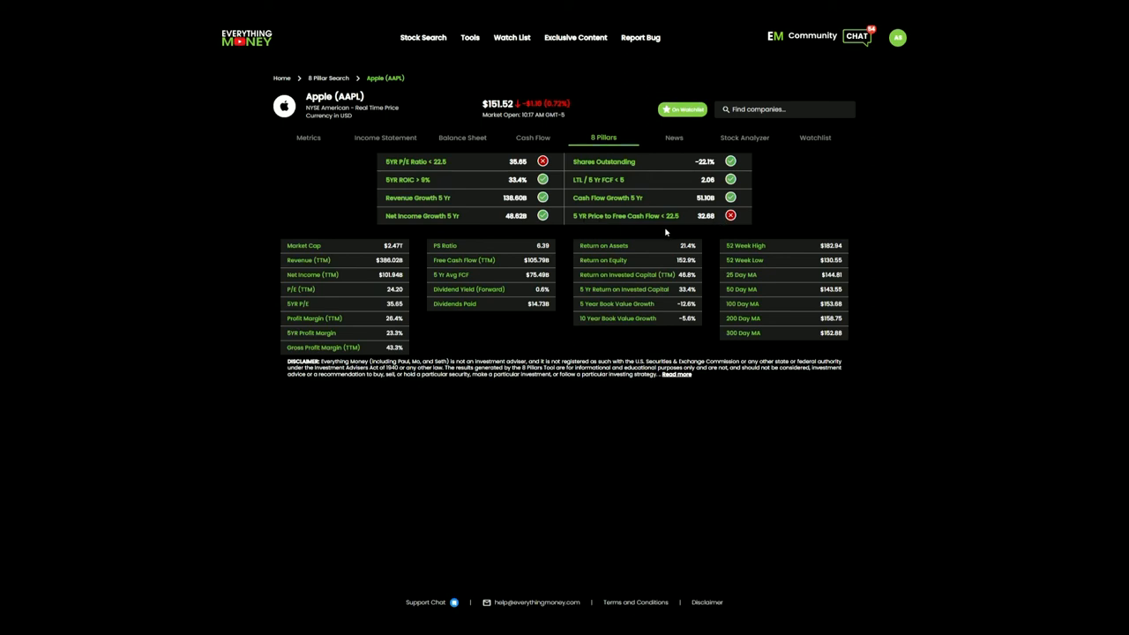
pyautogui.moveTo(491, 159)
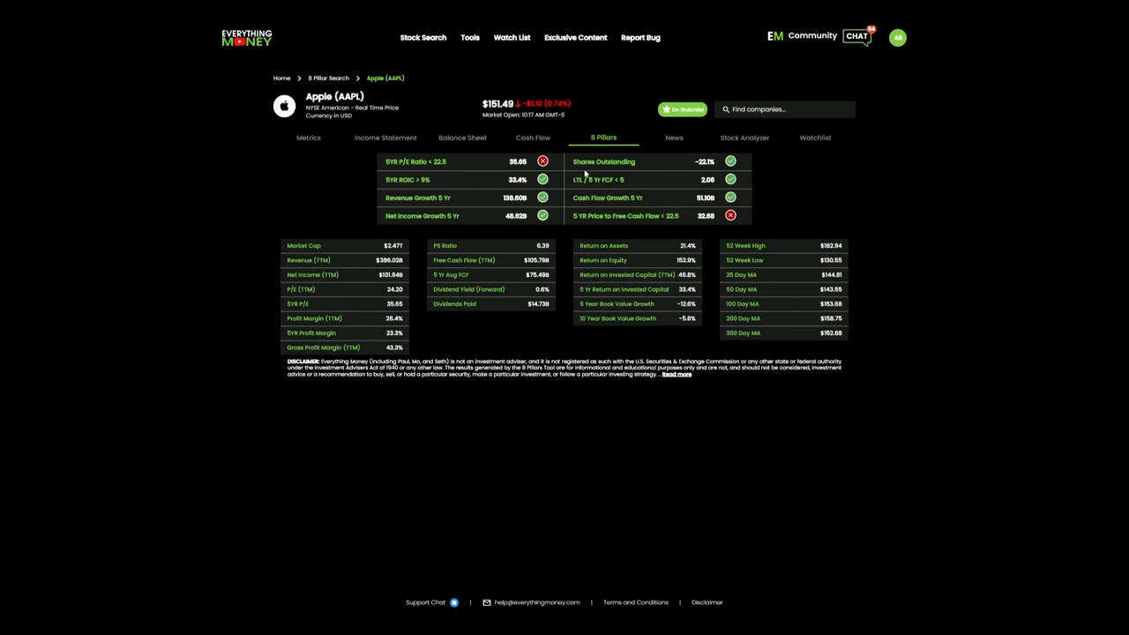
pyautogui.moveTo(663, 185)
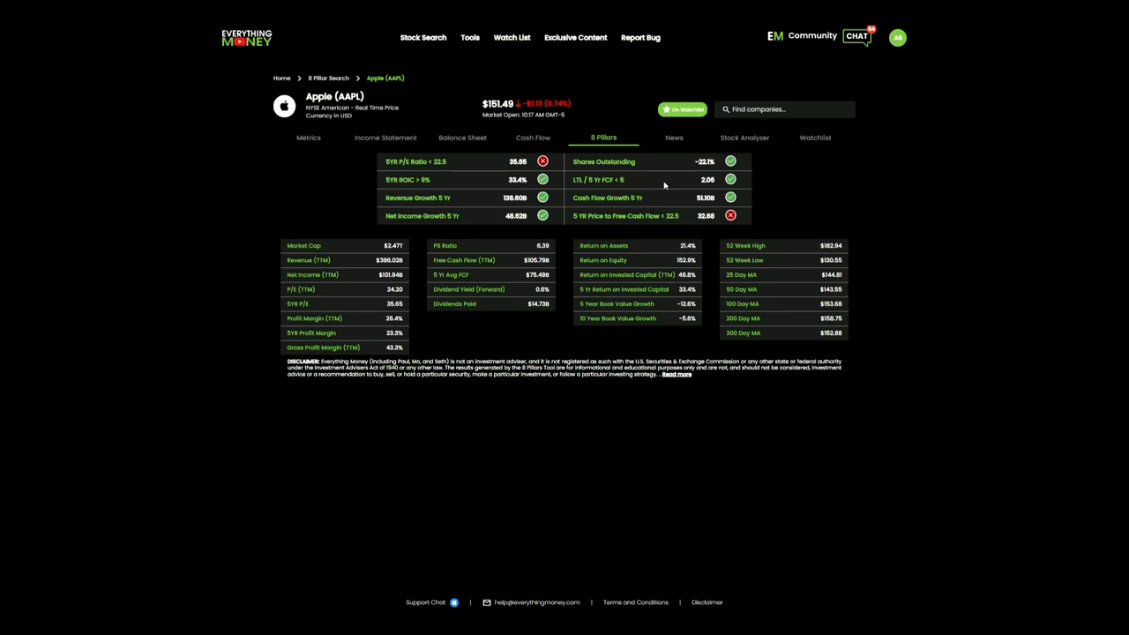